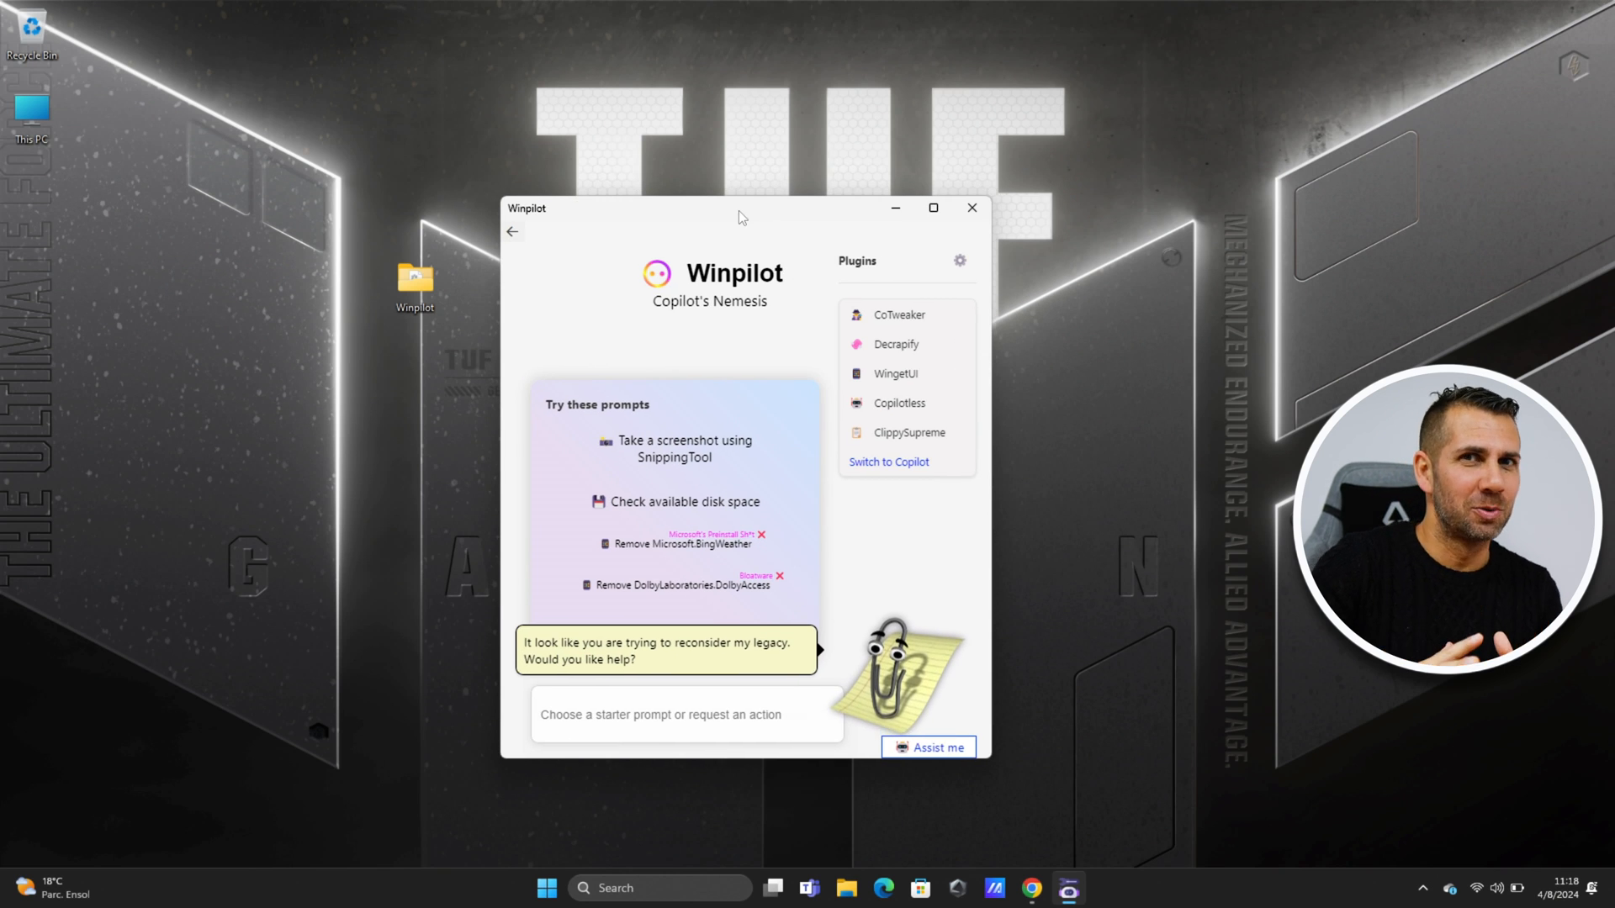
# Show CoTweaker's privacy toggles, then Decrapify's list of 123 removable app packages.
pyautogui.click(898, 315)
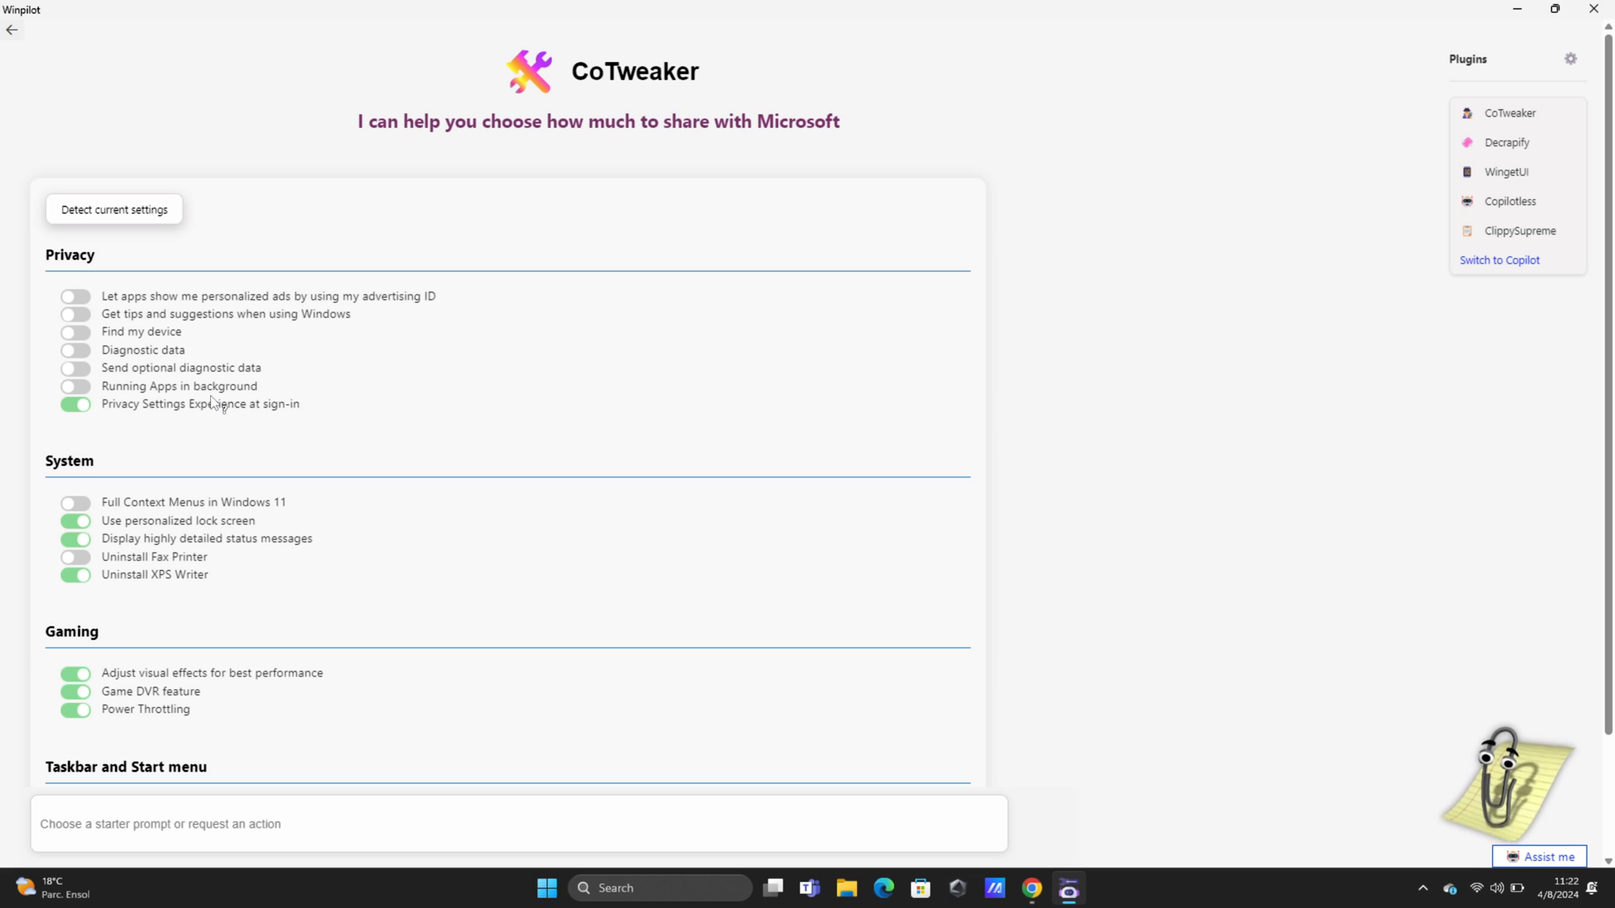
pyautogui.click(1507, 142)
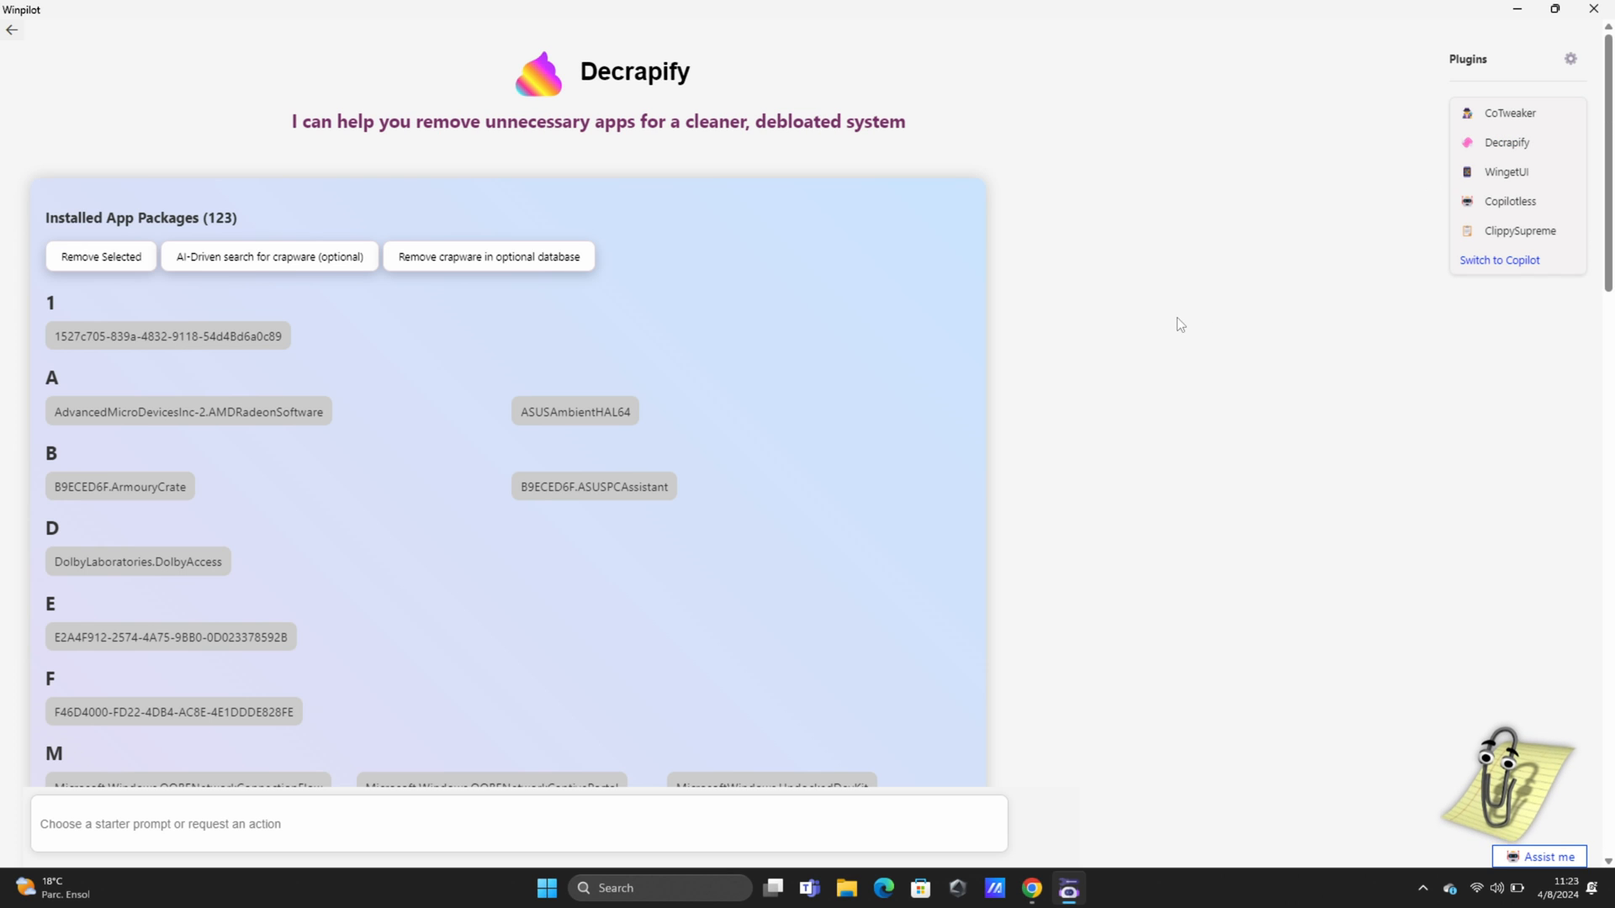